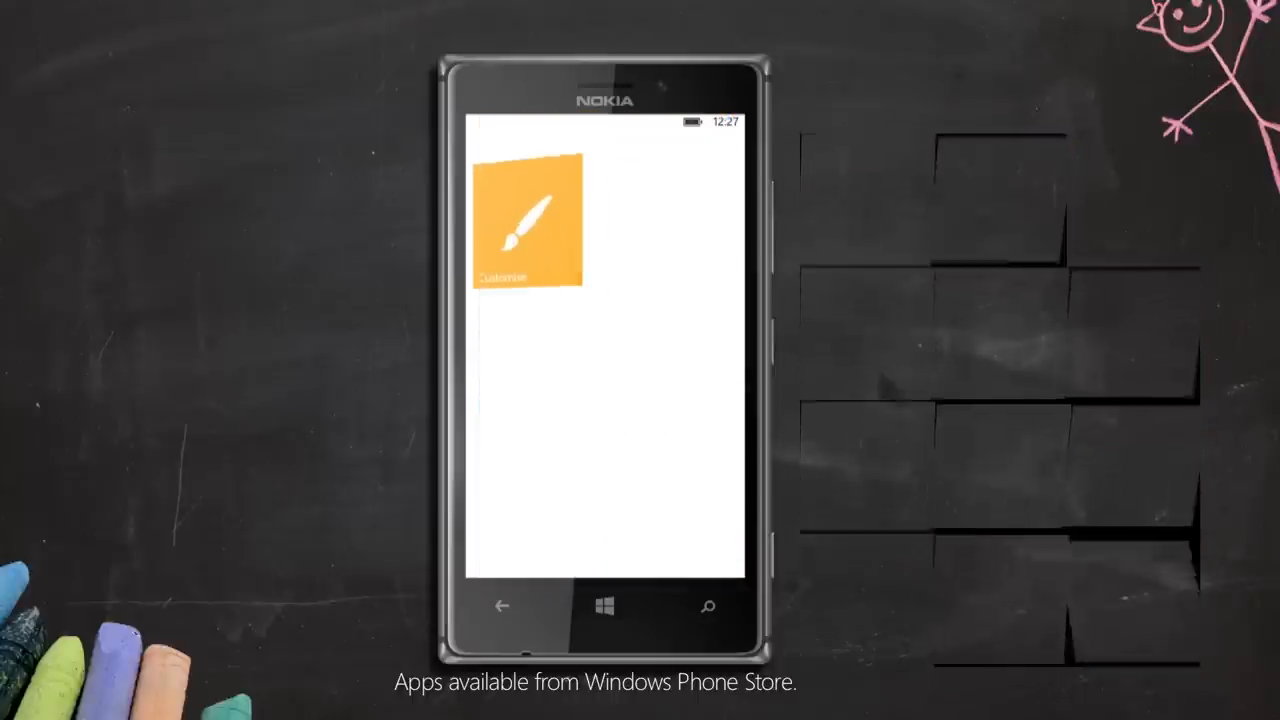
- Give Kid's Corner a dark background, keeping its amber accent colour
{"action": "left_click", "coordinate": [528, 224]}
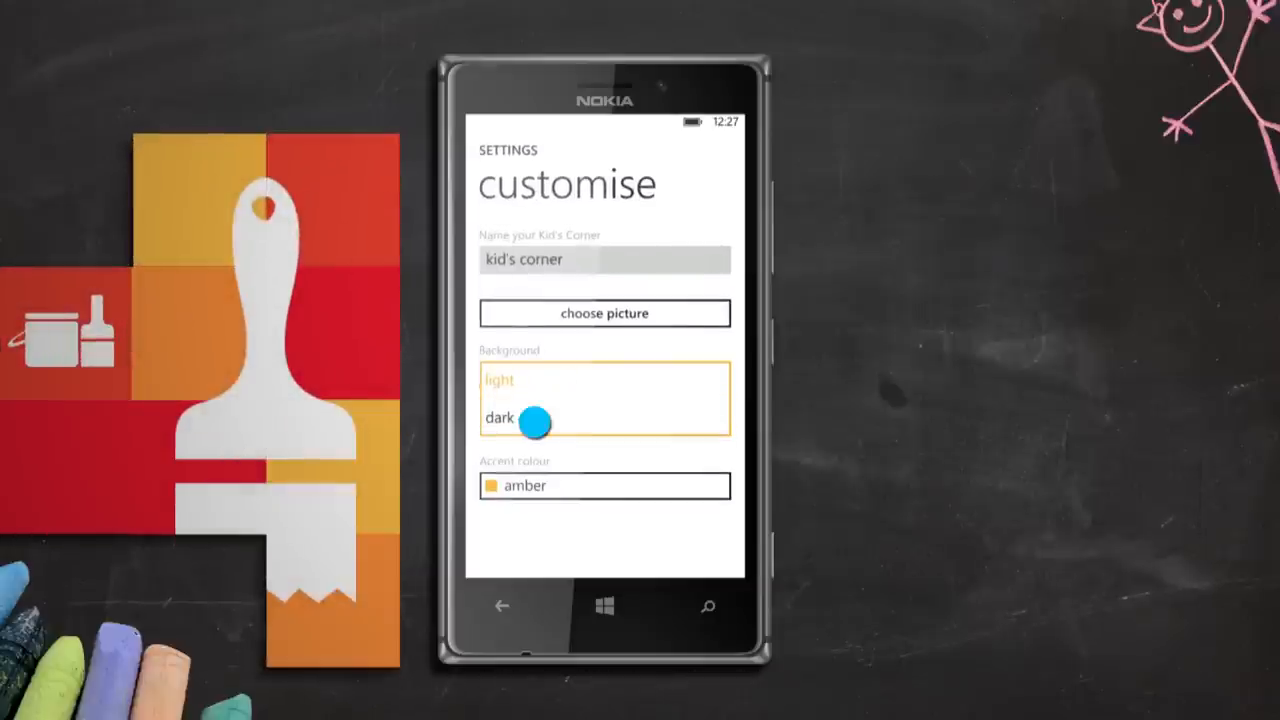
{"action": "left_click", "coordinate": [604, 486]}
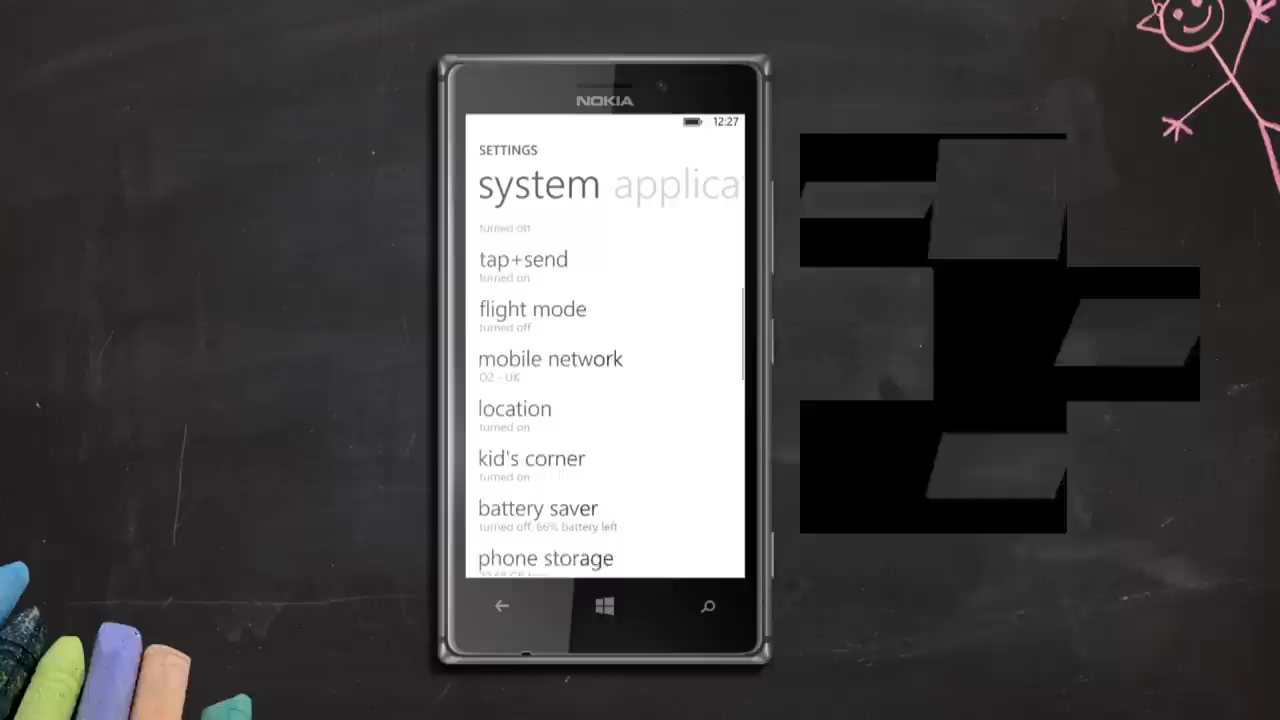
- Check Kid's Corner is switched On in system settings, then return to the Start screen
{"action": "left_click", "coordinate": [532, 458]}
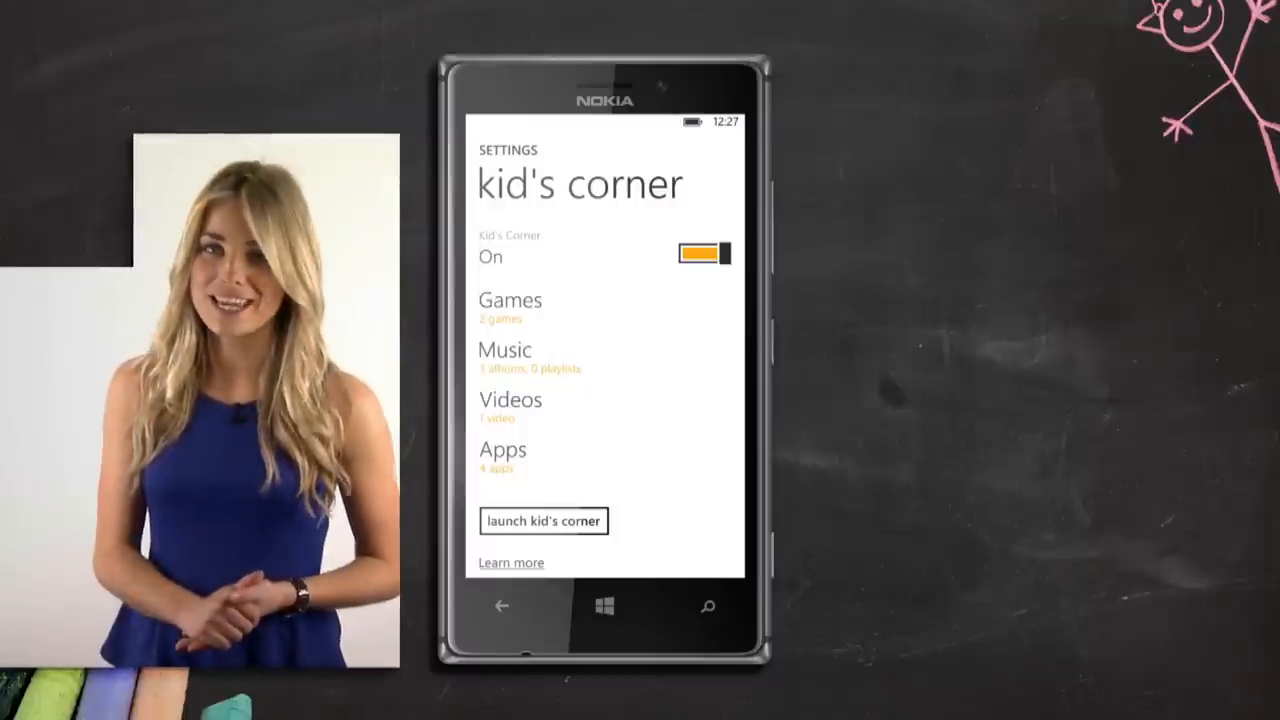
{"action": "left_click", "coordinate": [544, 520]}
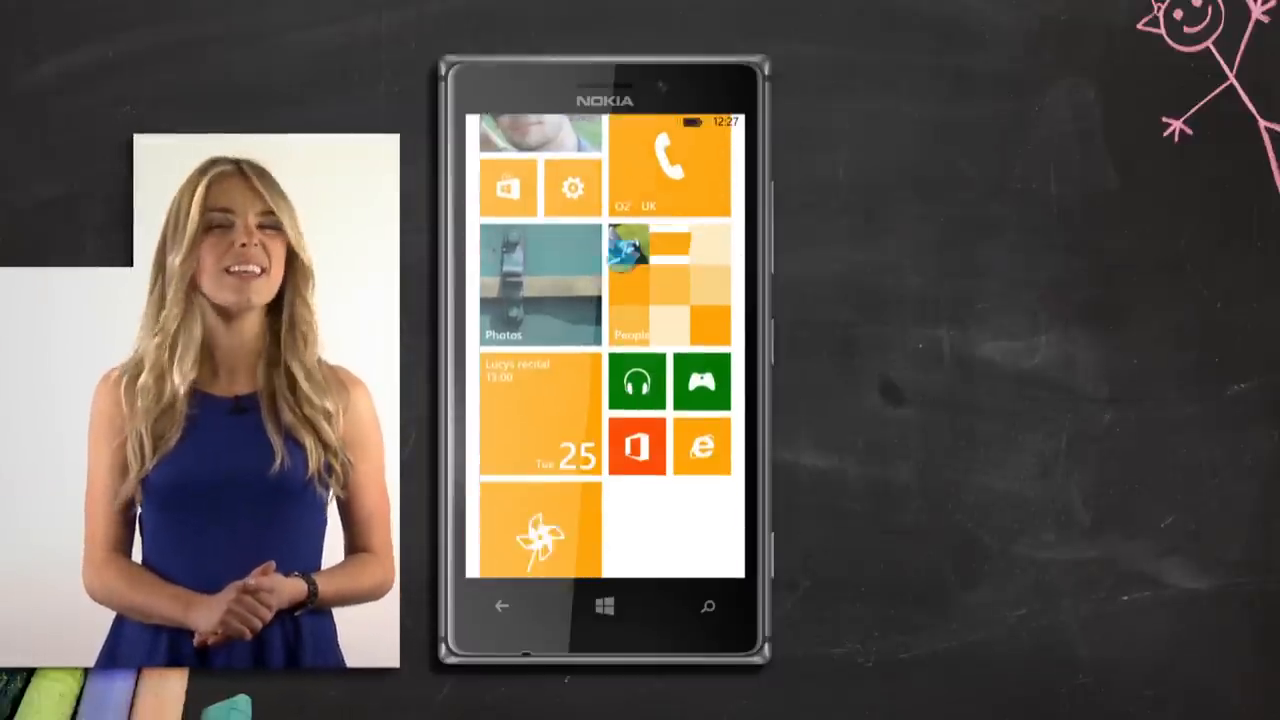